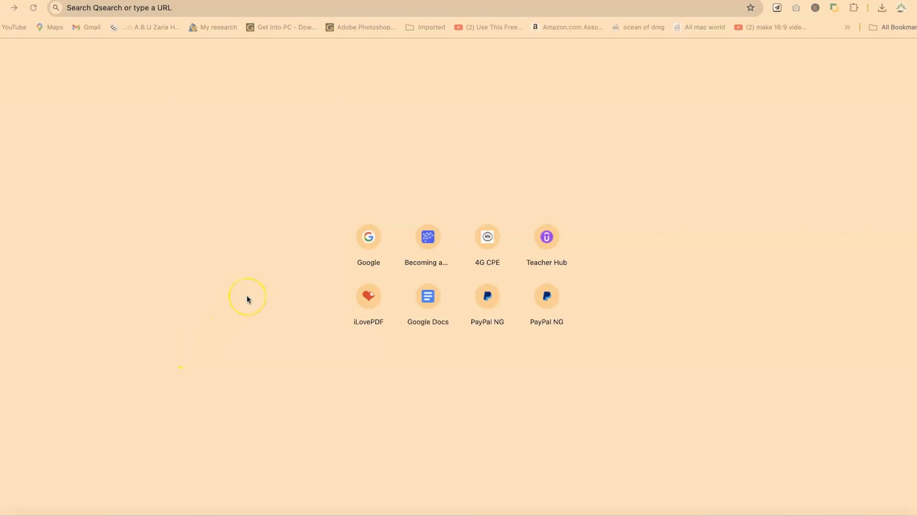
mouse_move(405, 109)
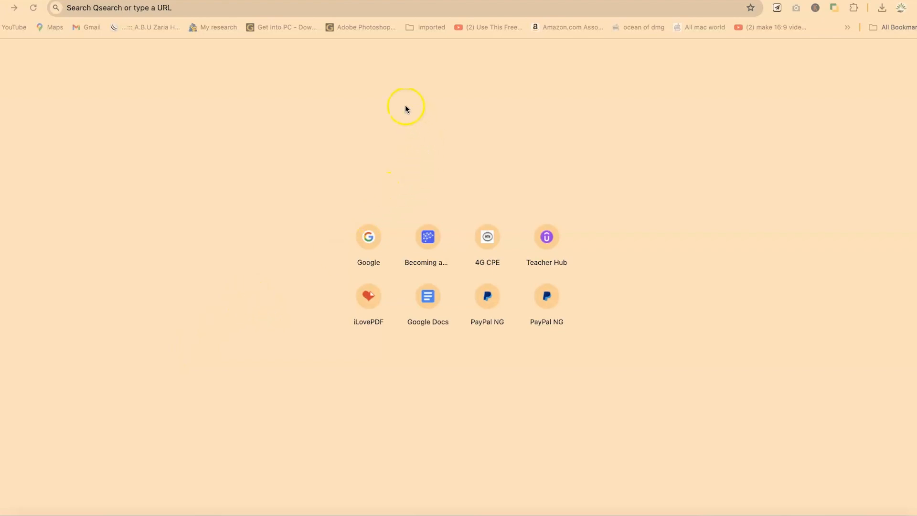
Go to the iLovePDF site and bring the lower tool tiles, including Compare PDF, into view
left_click(234, 8)
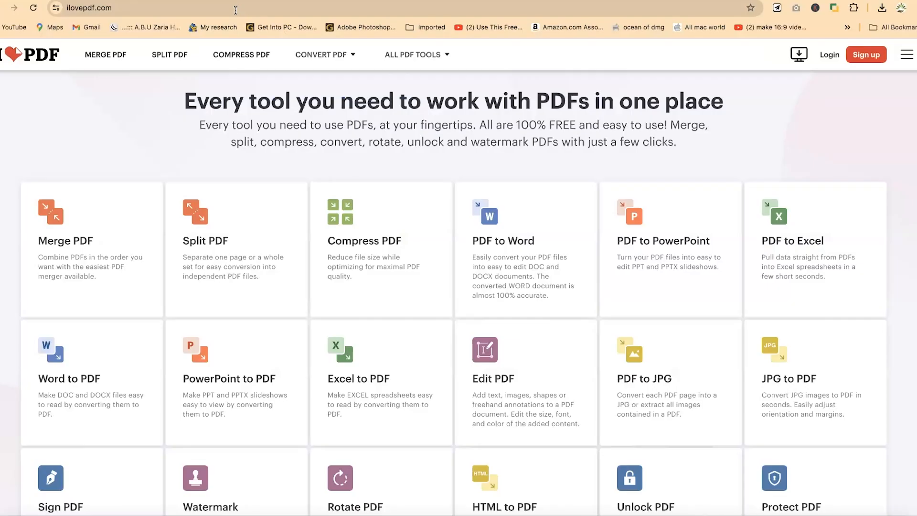
mouse_move(92, 309)
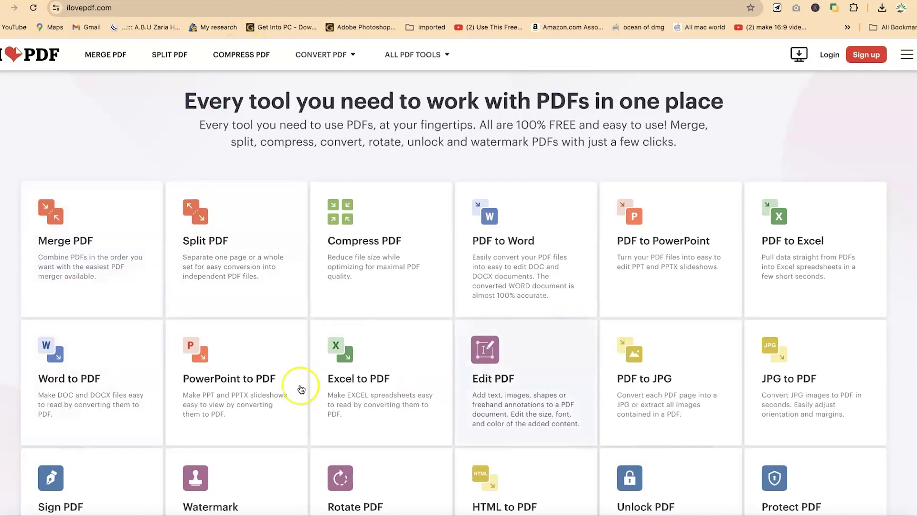
scroll("down", 3)
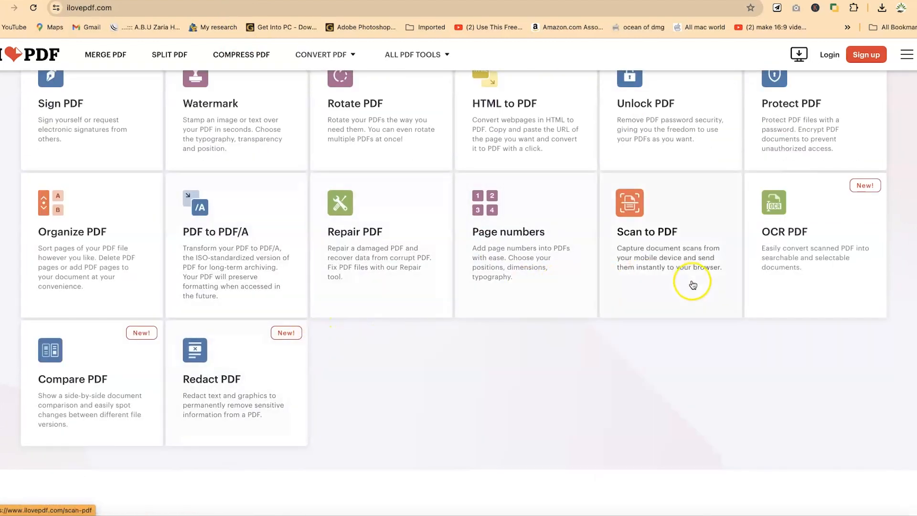
mouse_move(116, 397)
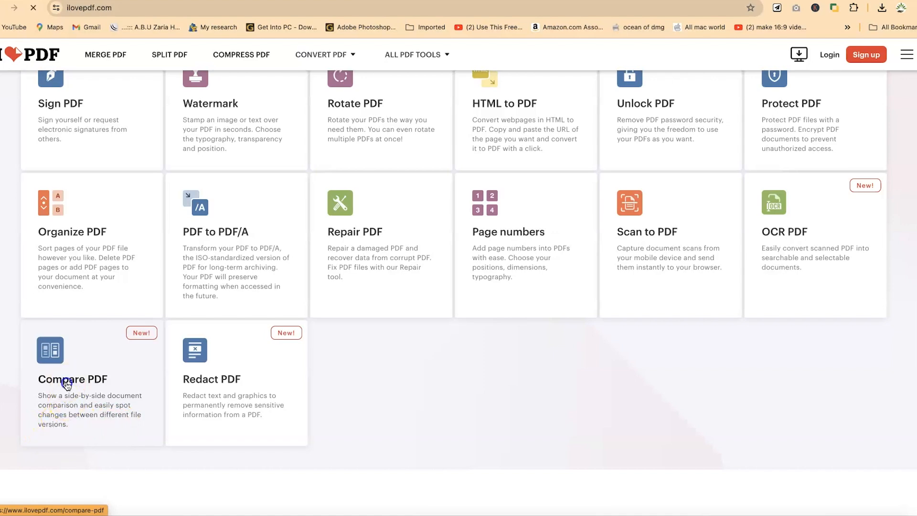
Choose the merged and unlocked 'How to use ChatGPT' PDFs from Downloads for comparison
left_click(66, 384)
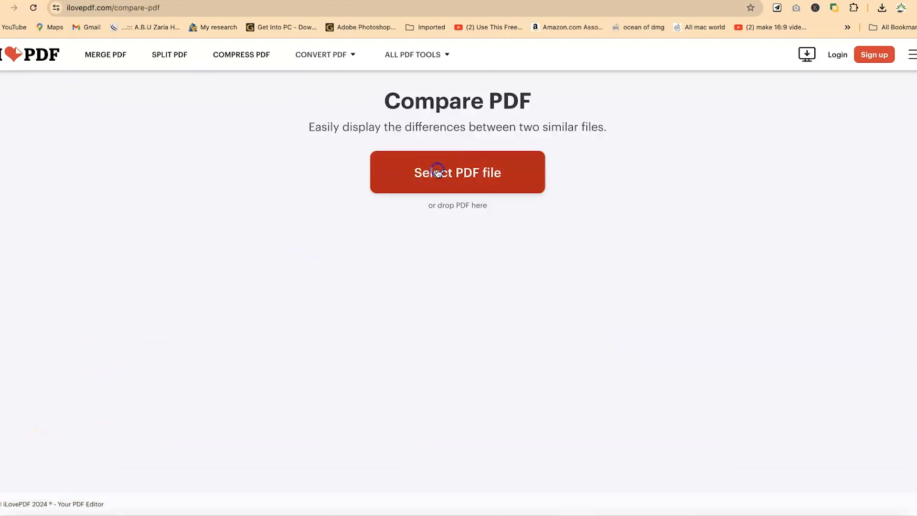
left_click(456, 172)
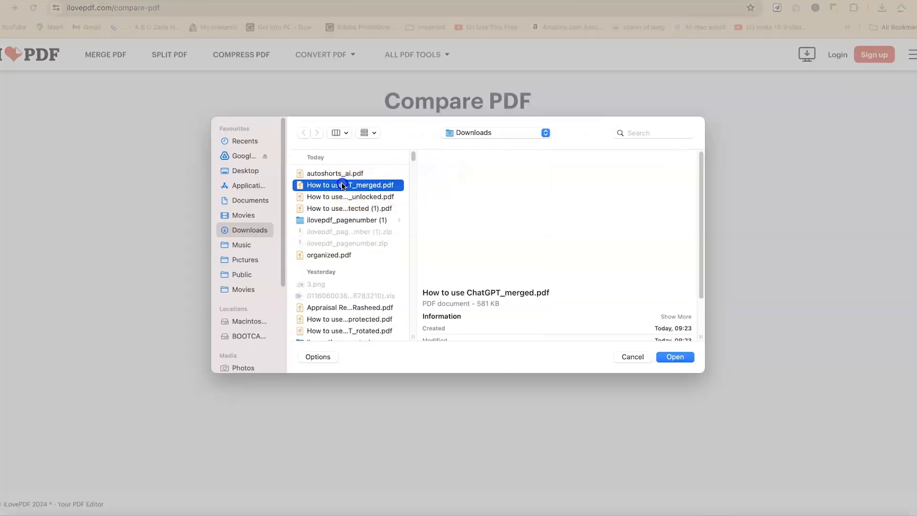
left_click(348, 197)
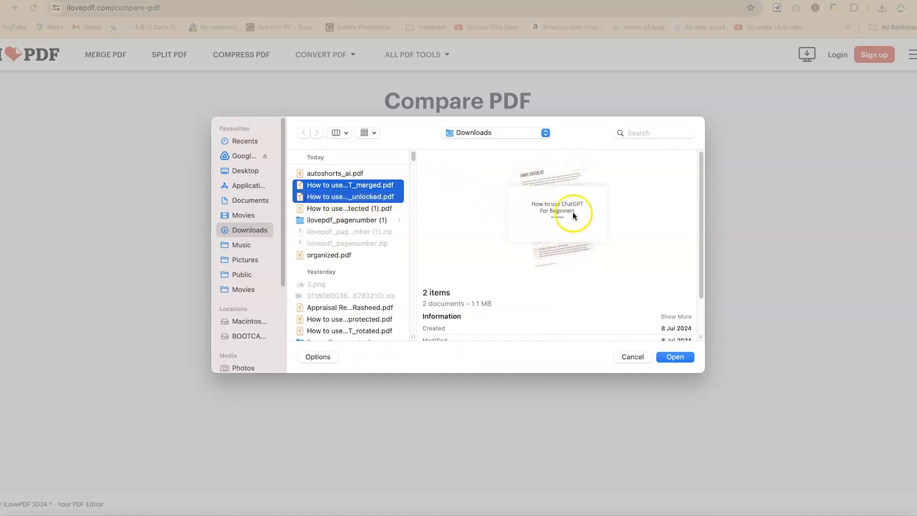
mouse_move(535, 242)
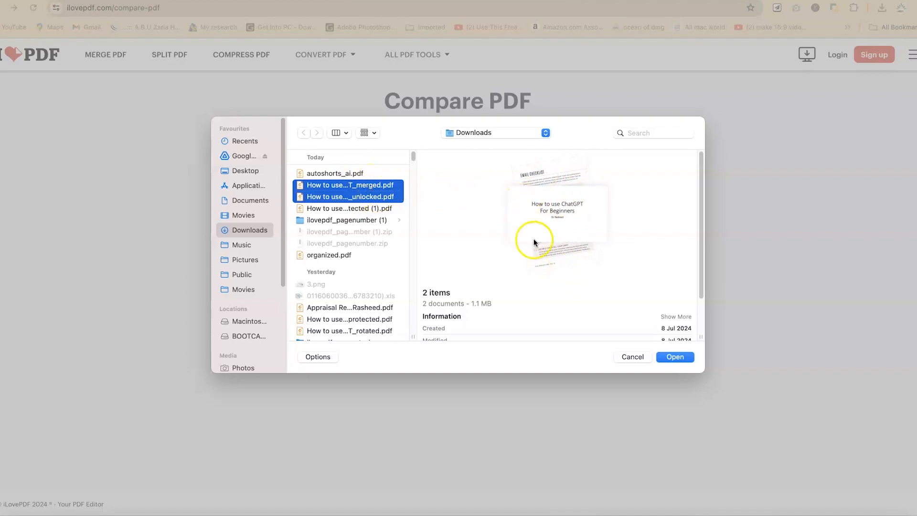
left_click(674, 357)
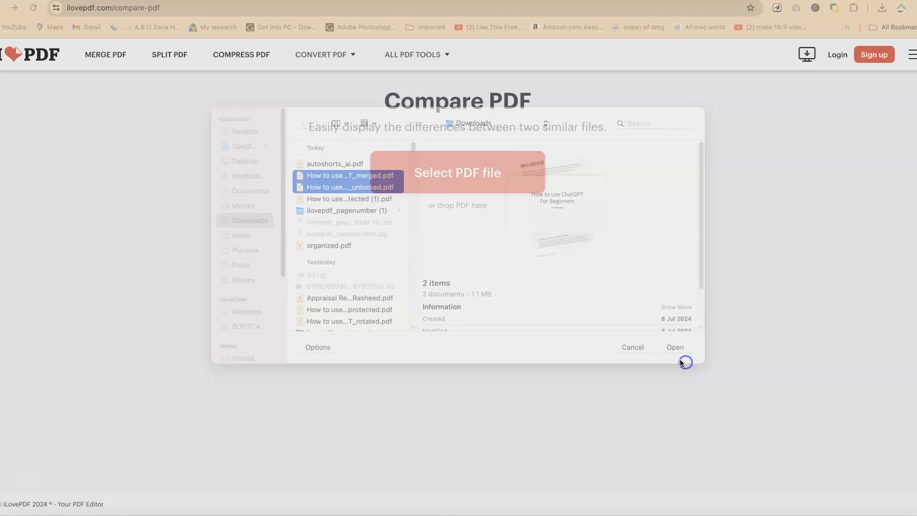
Load the Semantic Text comparison and review the left document and its one-deletion change report
left_click(674, 347)
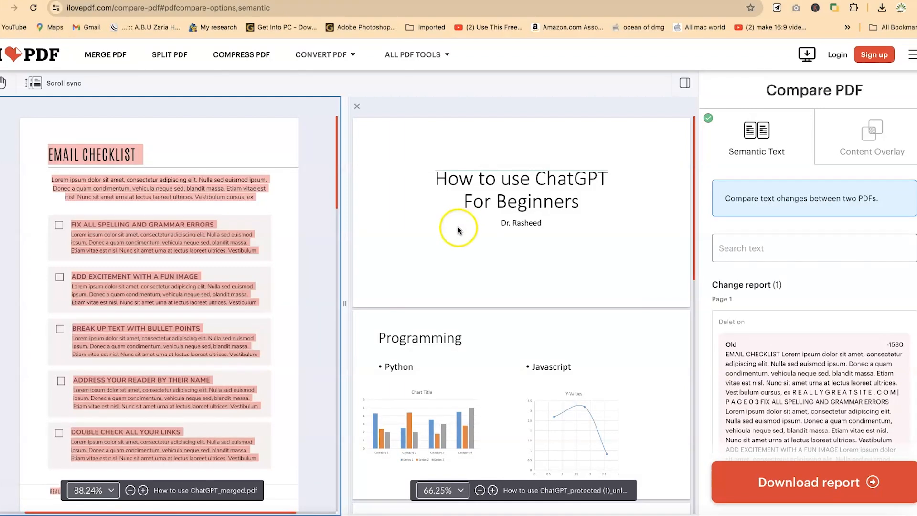
mouse_move(108, 167)
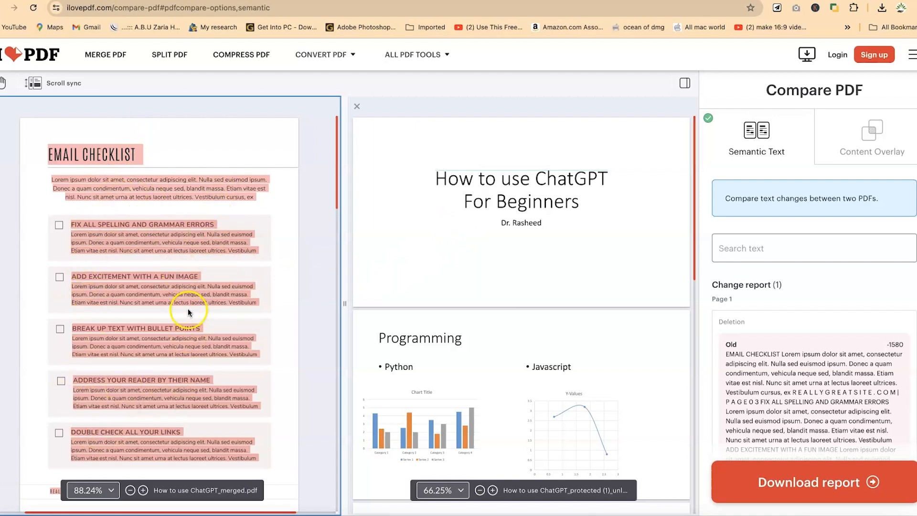
scroll("down", 3)
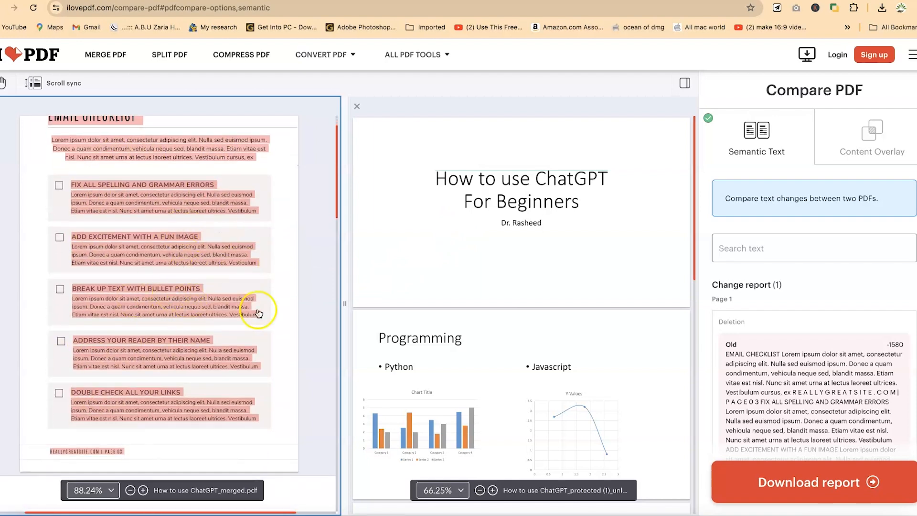
scroll("down", 3)
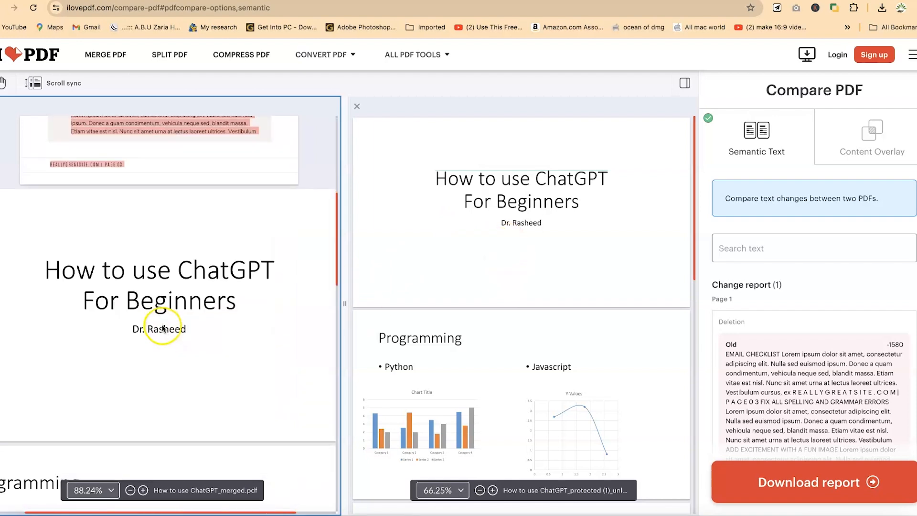
scroll("down", 3)
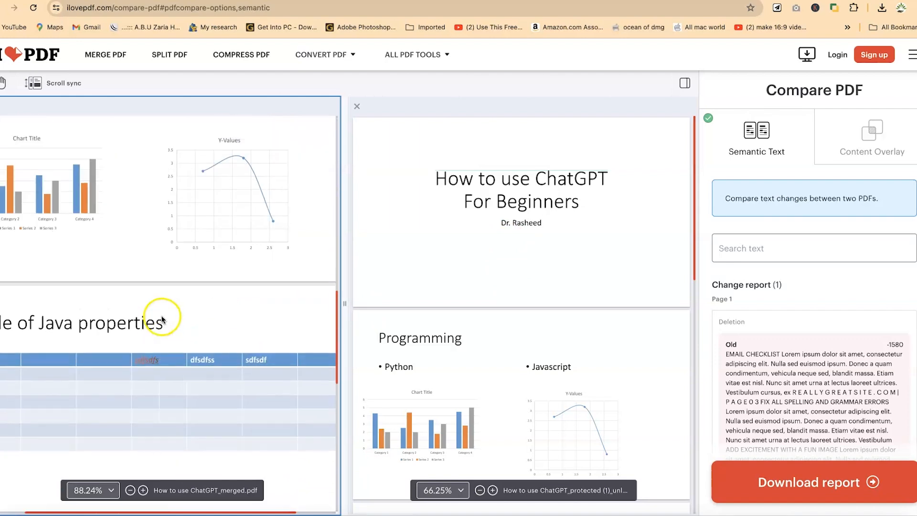
scroll("up", 3)
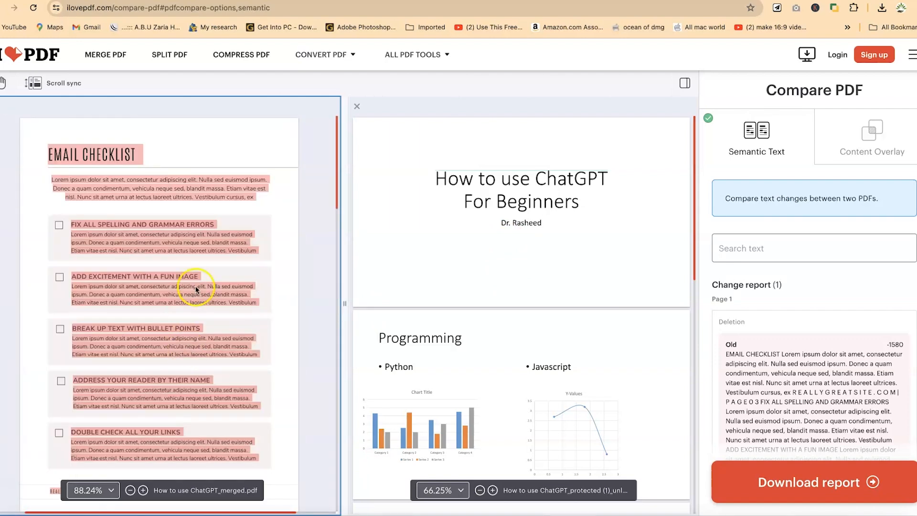
scroll("down", 3)
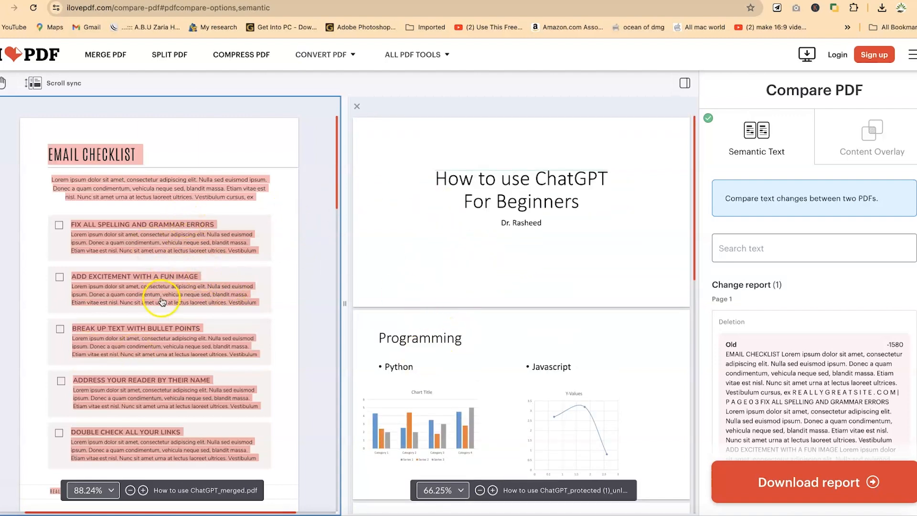
mouse_move(808, 223)
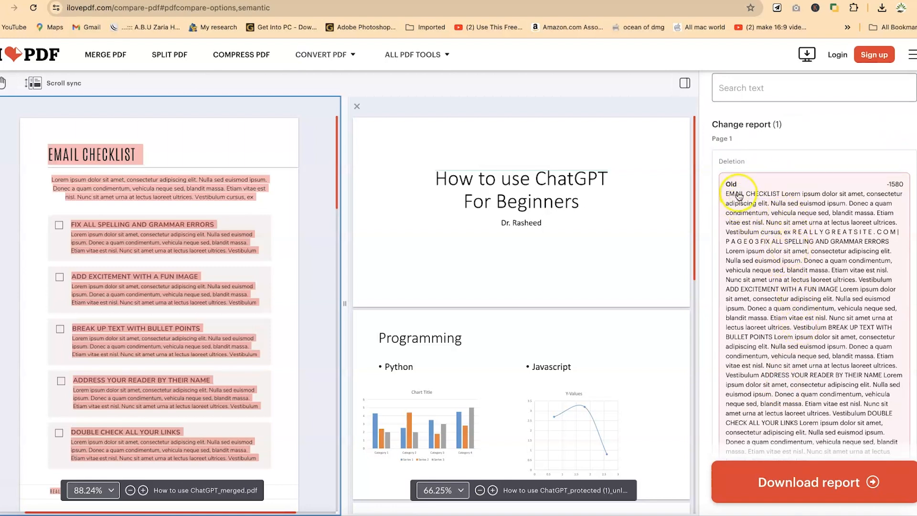
mouse_move(827, 426)
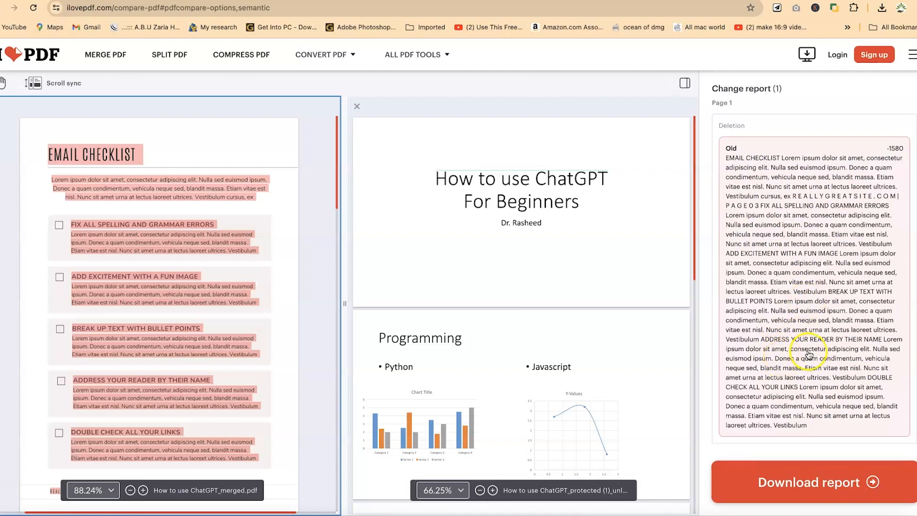
mouse_move(780, 496)
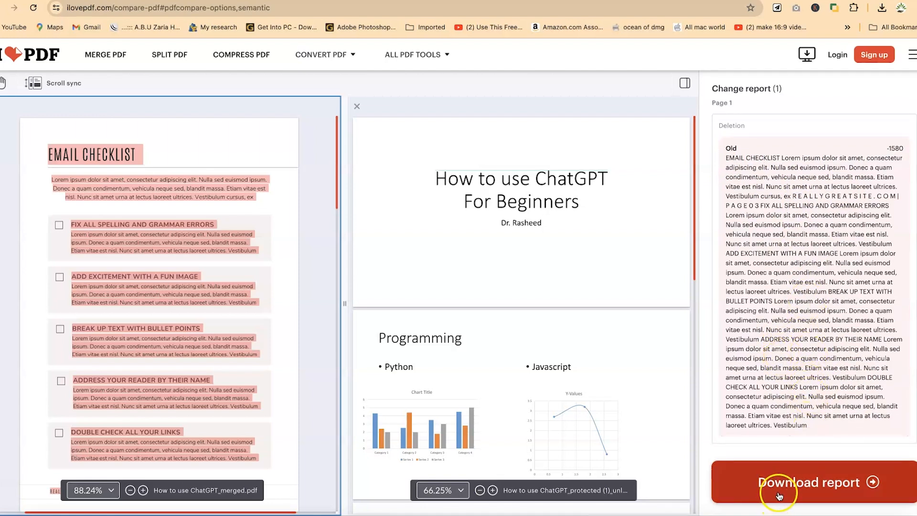
mouse_move(132, 473)
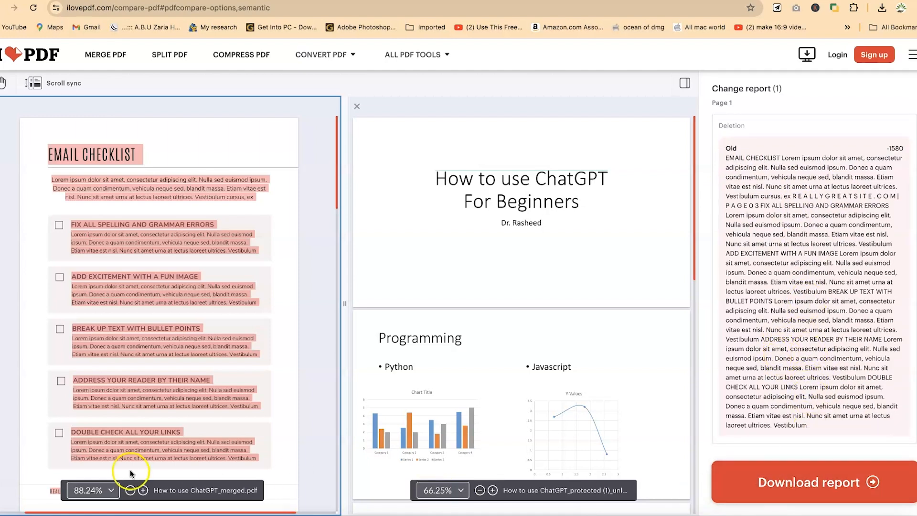
mouse_move(159, 498)
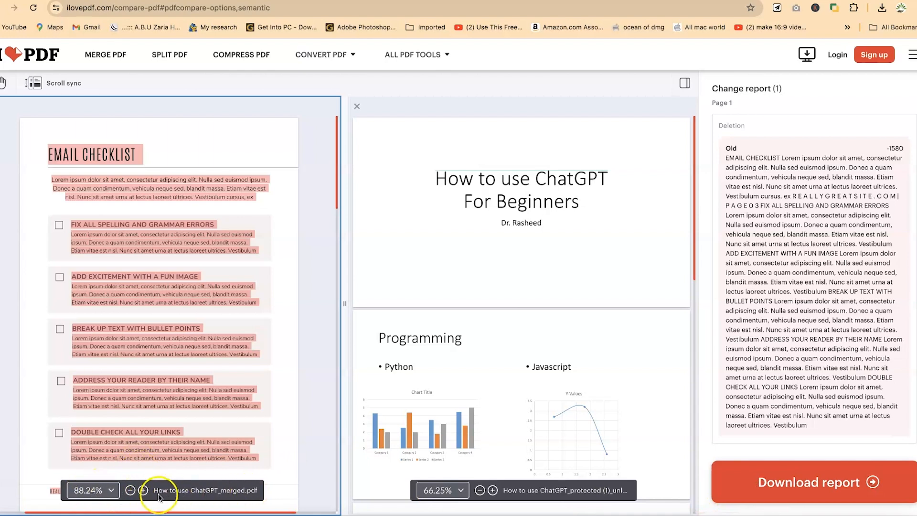
Zoom the merged PDF out to 25% for an overview, then back up to 100%
left_click(142, 490)
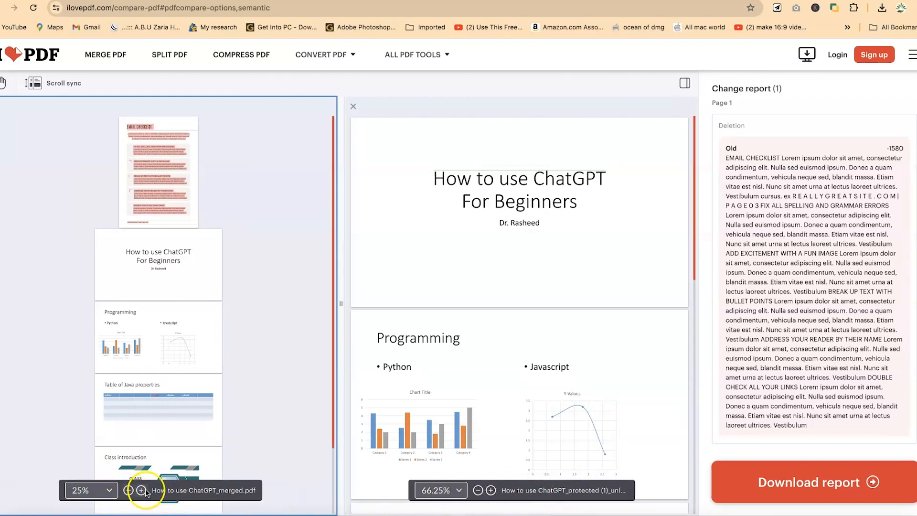
left_click(140, 489)
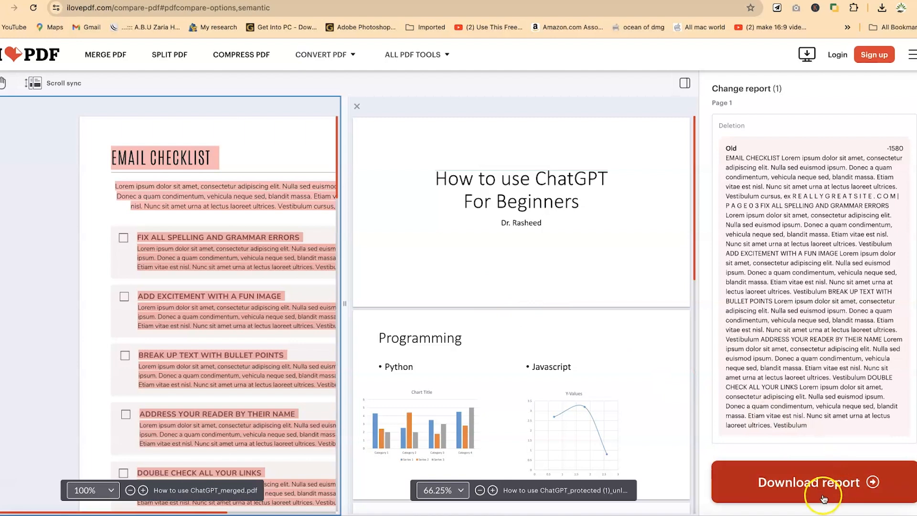
Download the change report and read its six pages in Foxit PDF Editor to the end
left_click(812, 483)
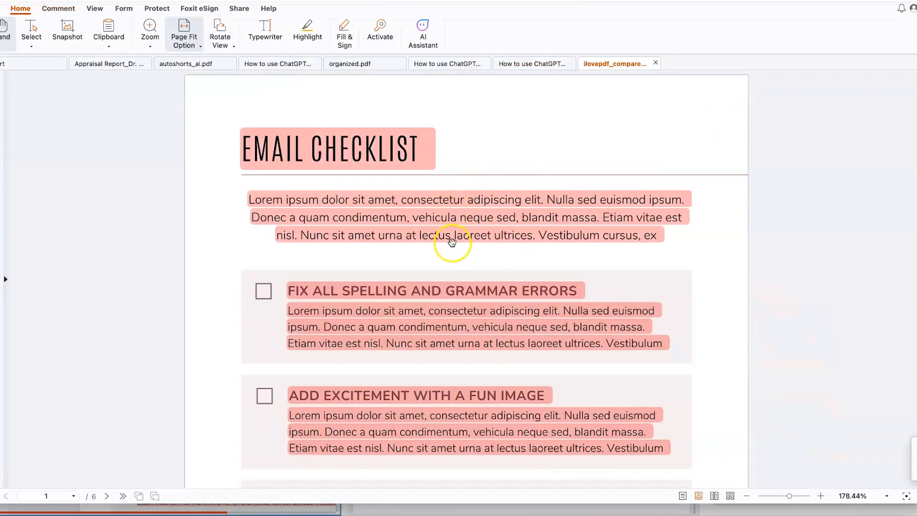
scroll("down", 3)
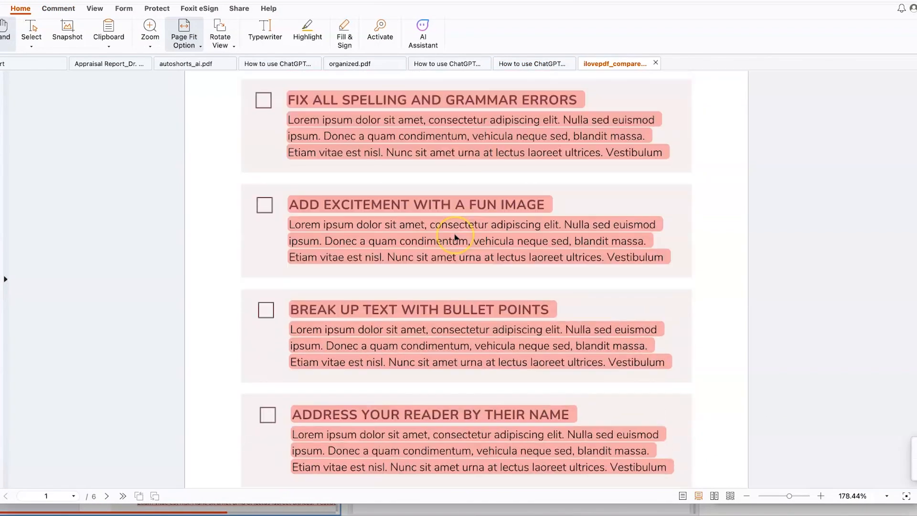
scroll("down", 3)
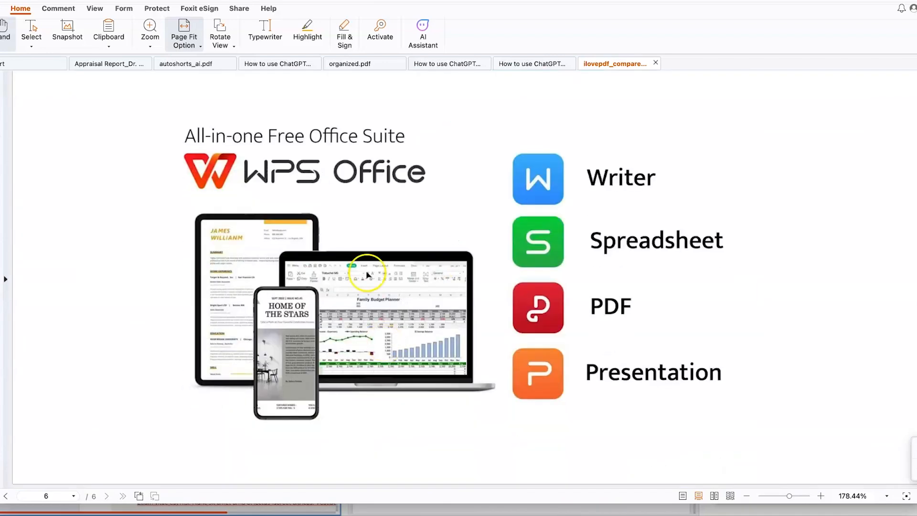
mouse_move(370, 223)
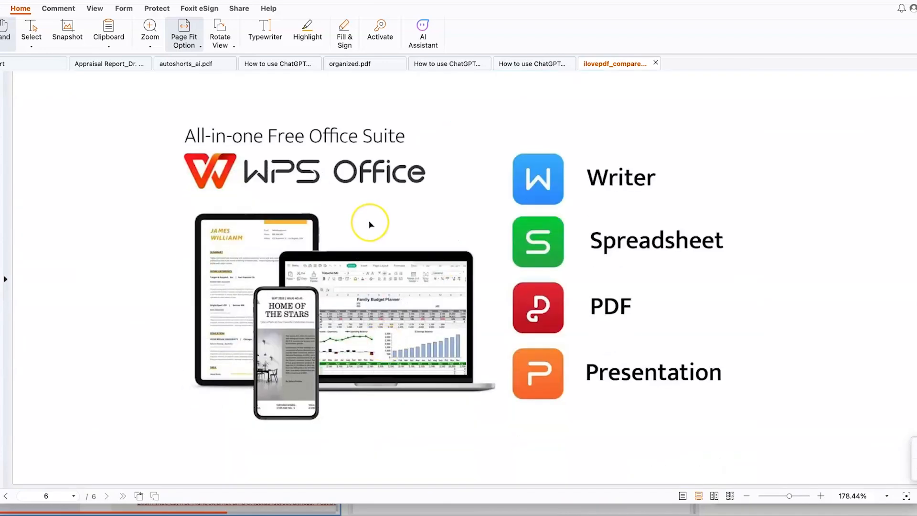